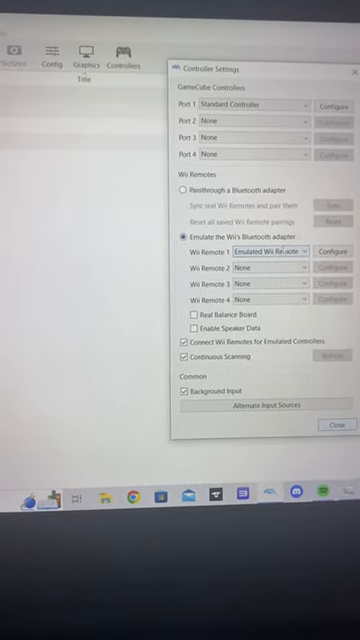
Bring up the Wii Remote 1 configuration window to pick its input device.
left_click(330, 252)
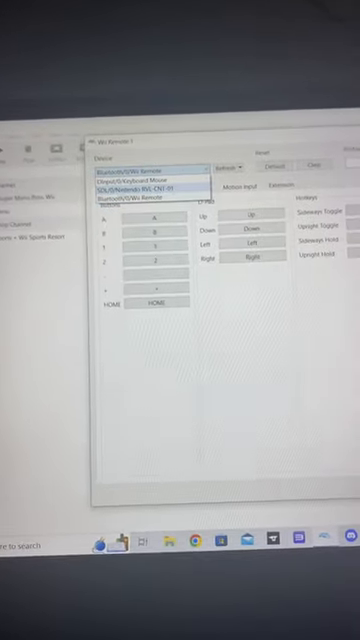